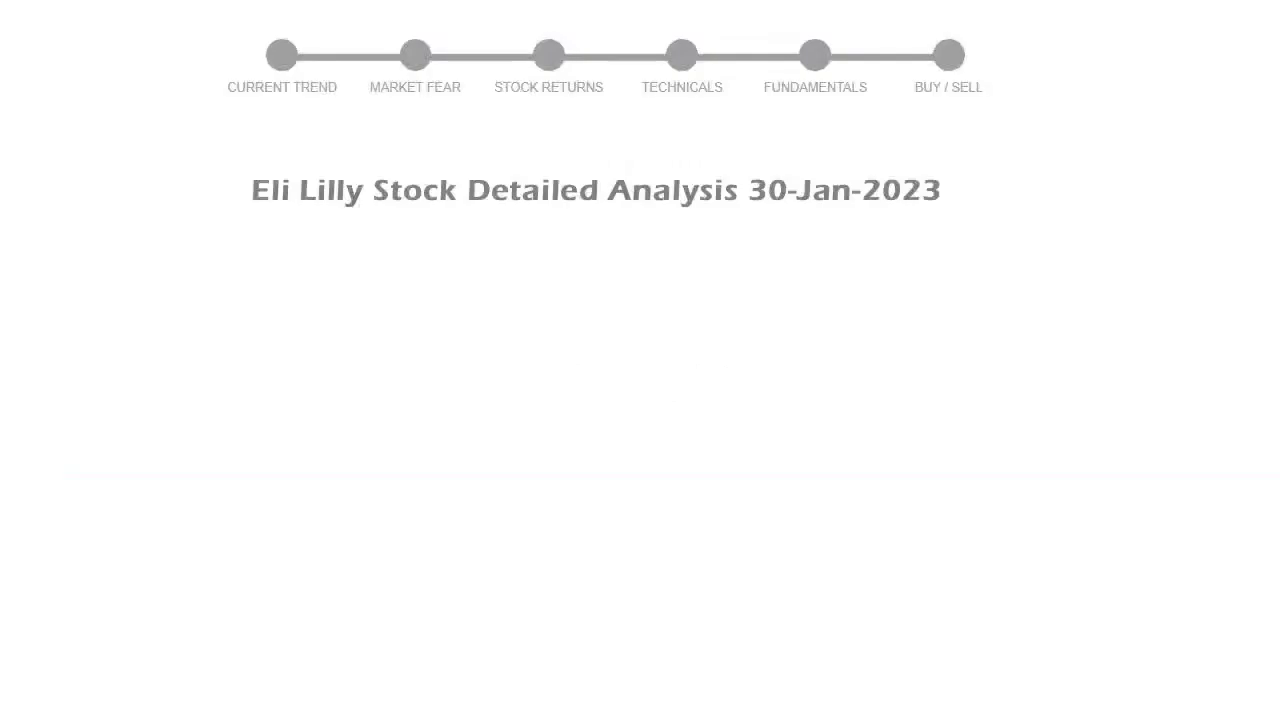
{"action": "left_click", "coordinate": [282, 56]}
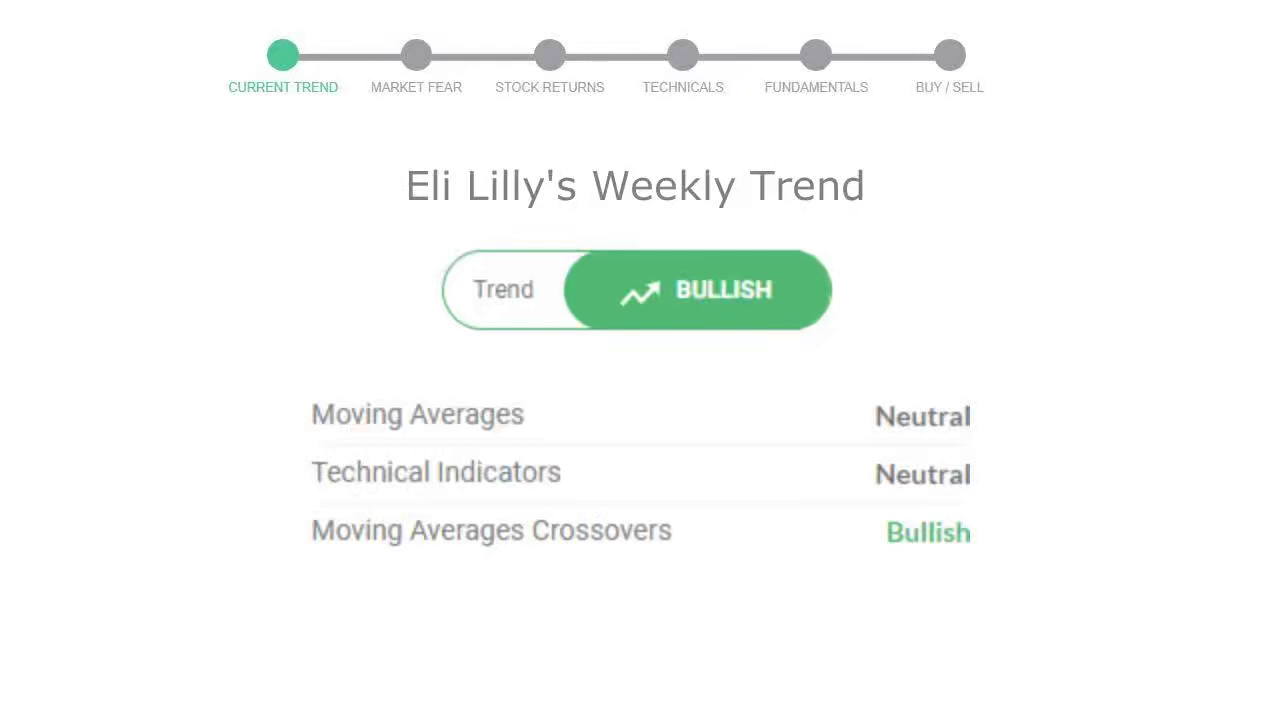
{"action": "left_click", "coordinate": [416, 56]}
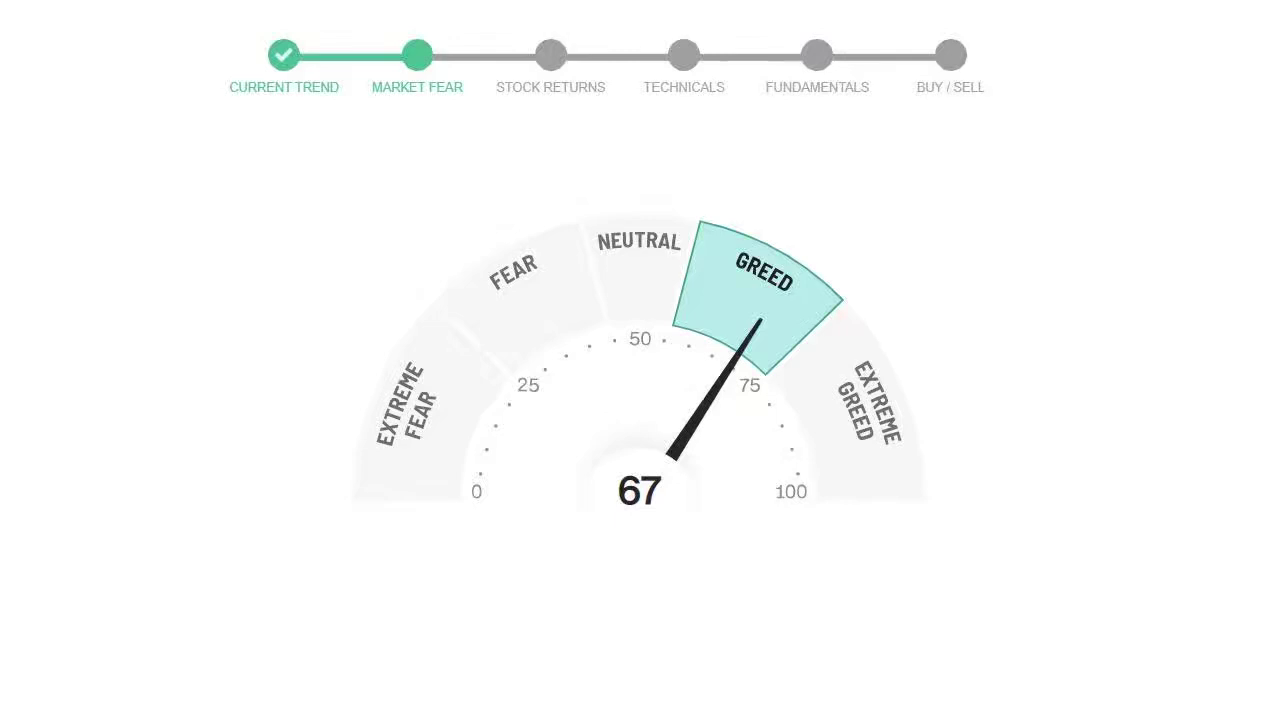
{"action": "left_click", "coordinate": [550, 56]}
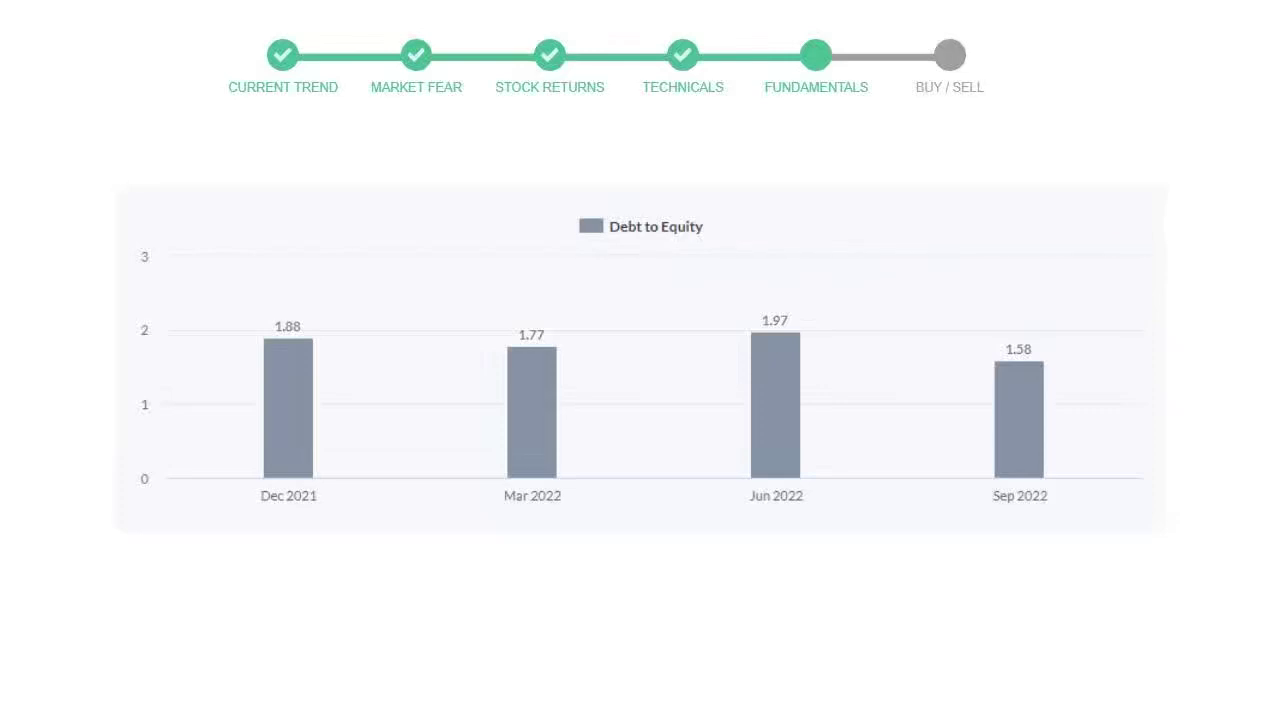
{"action": "left_click", "coordinate": [948, 56]}
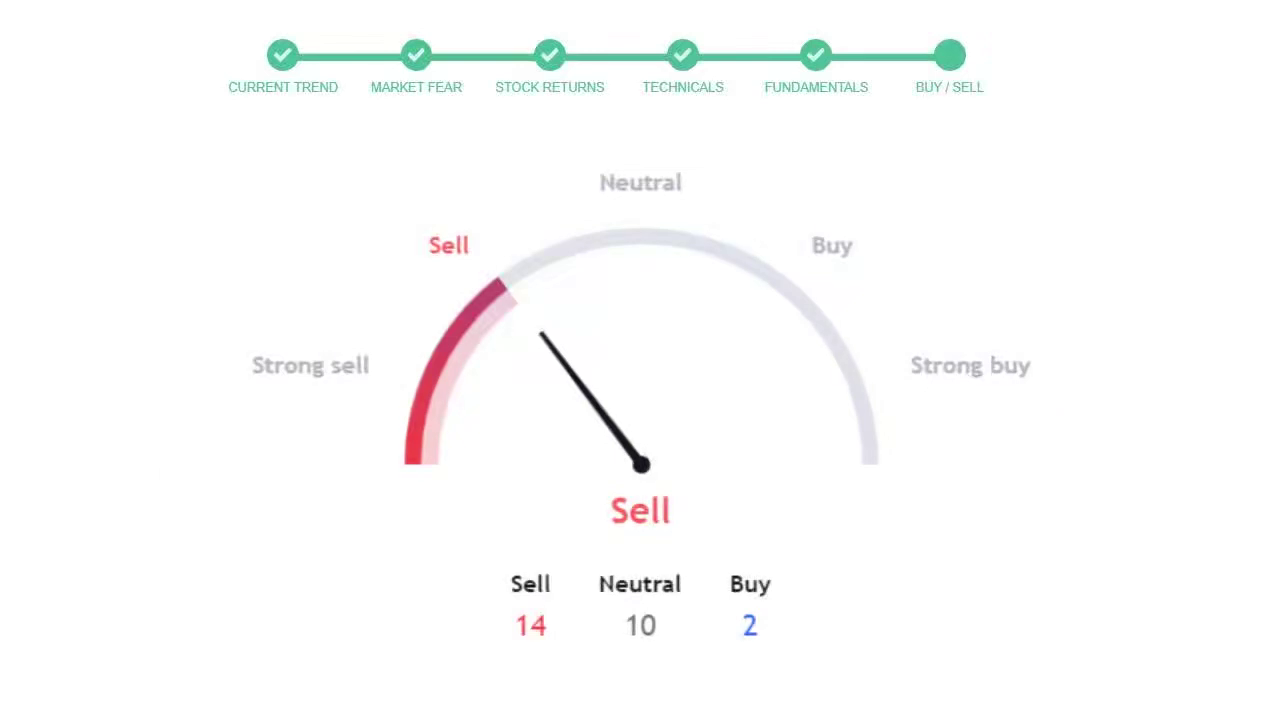